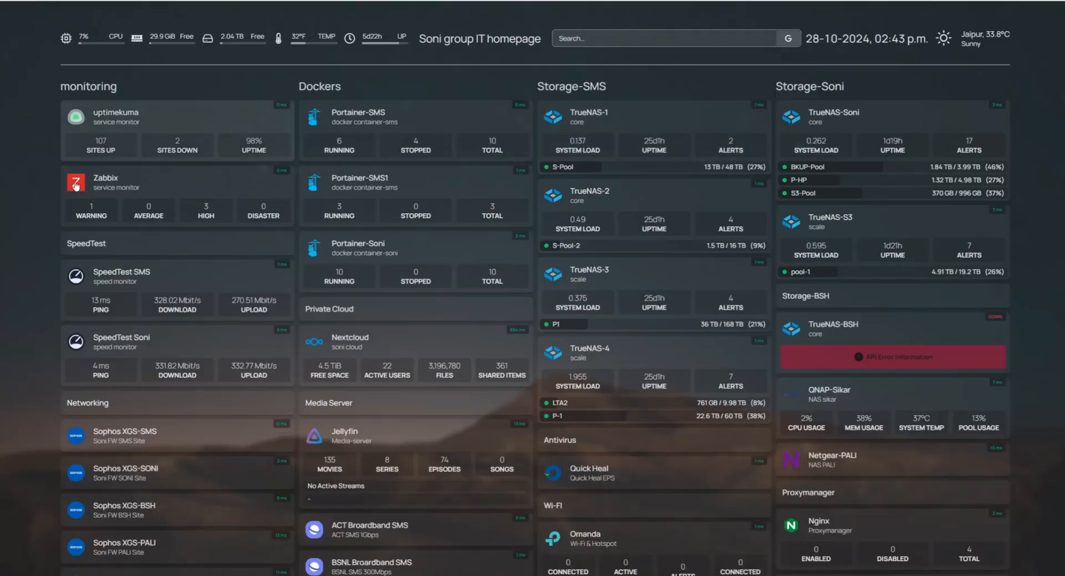
Step: Open Homepage's Install on Docker guide and scroll to its docker compose example
scroll("down", 3)
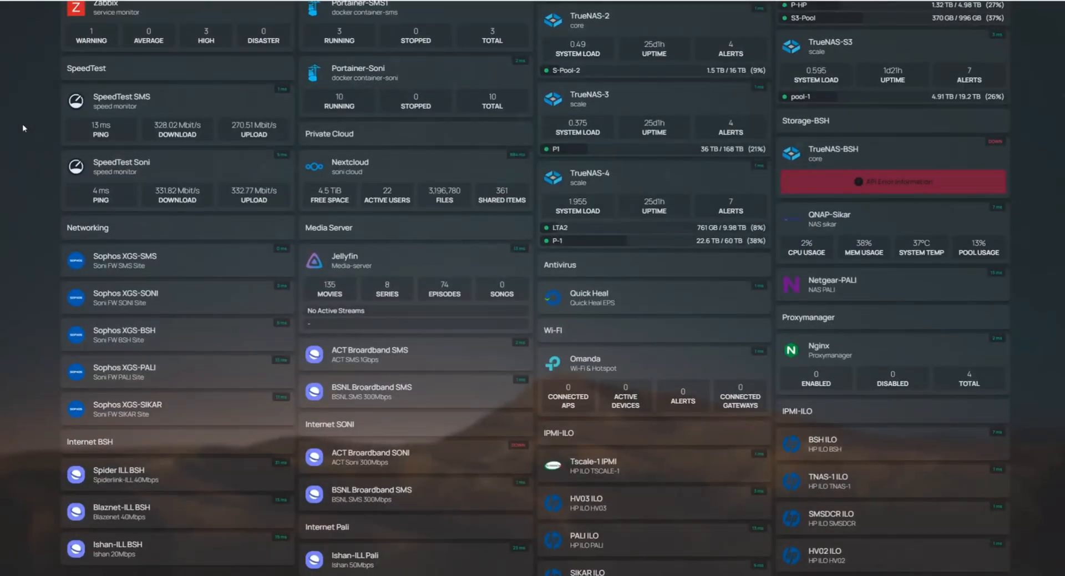
scroll("down", 3)
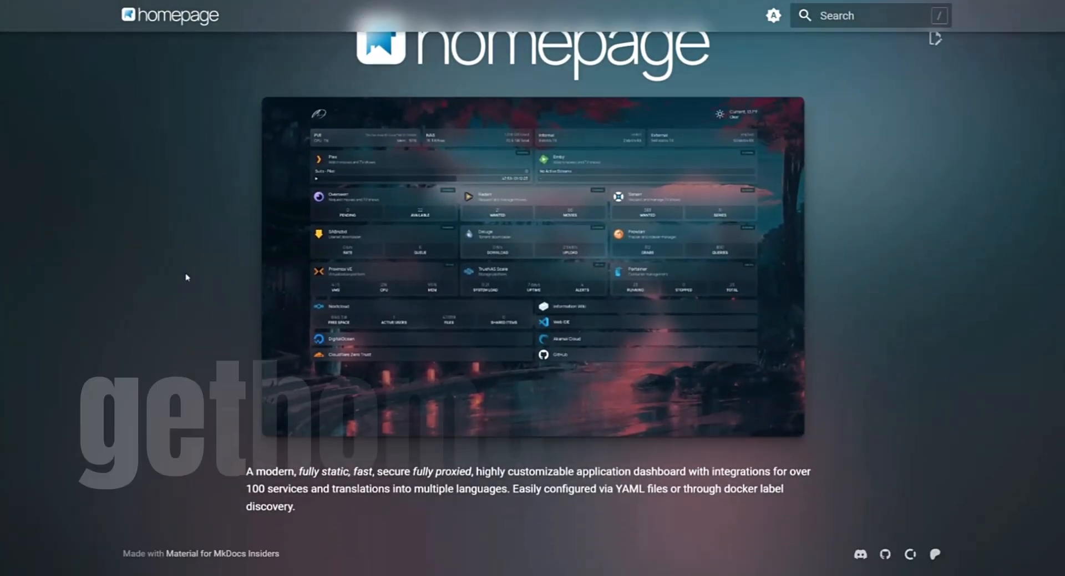
scroll("up", 3)
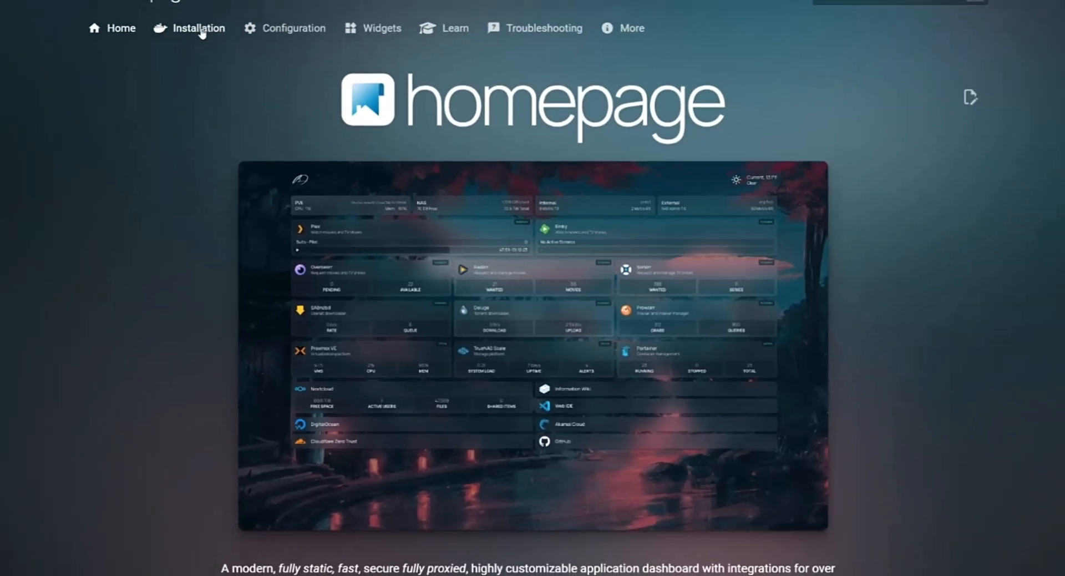
left_click(198, 28)
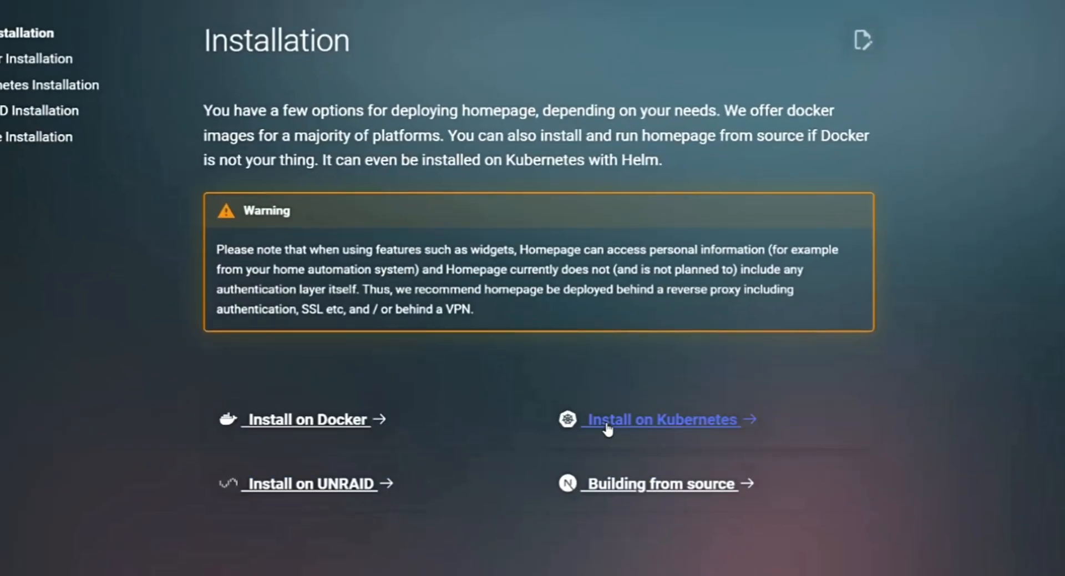
left_click(305, 419)
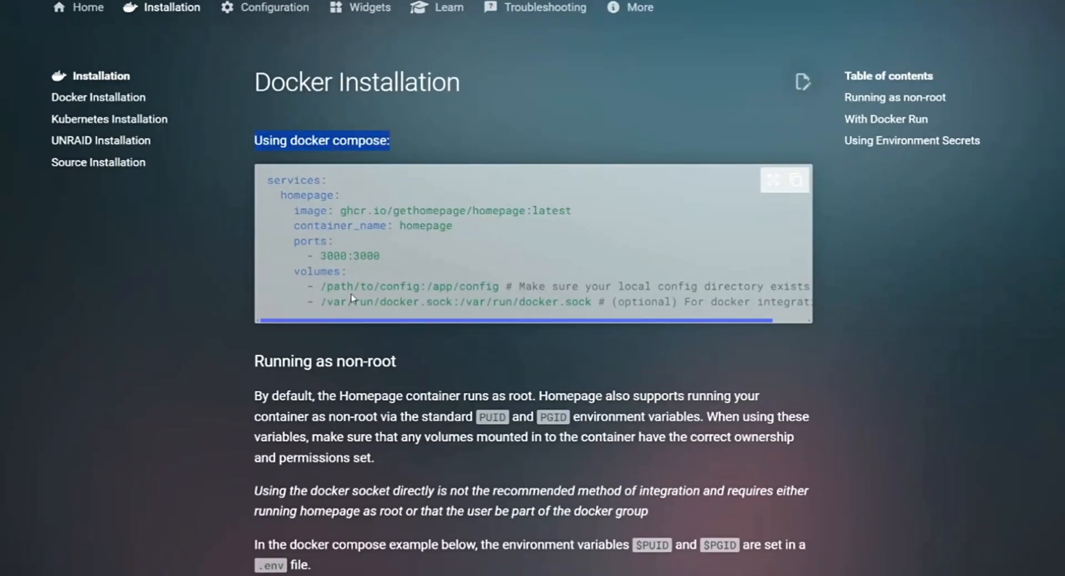
scroll("down", 3)
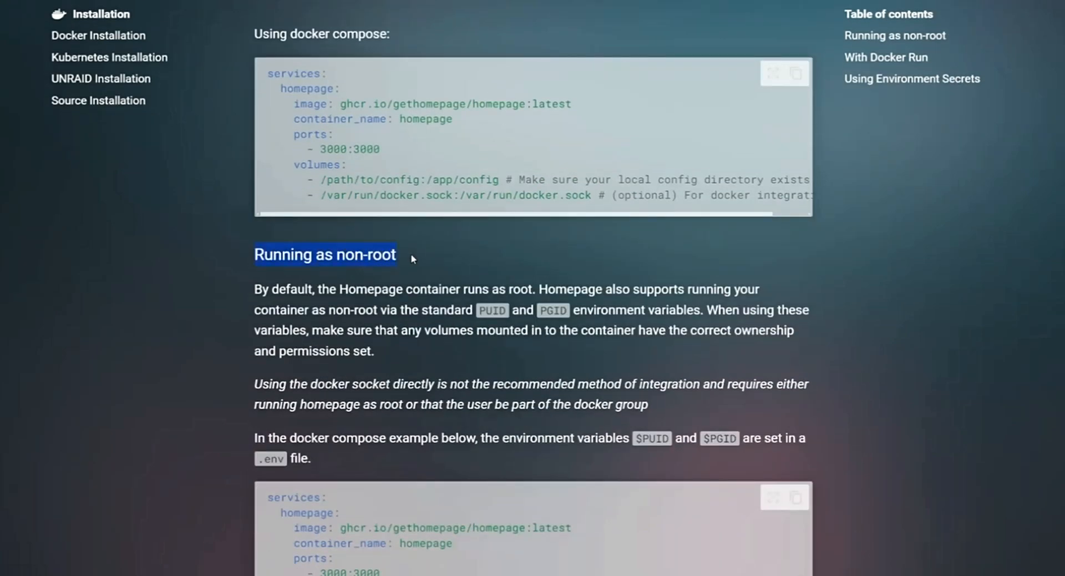
scroll("down", 3)
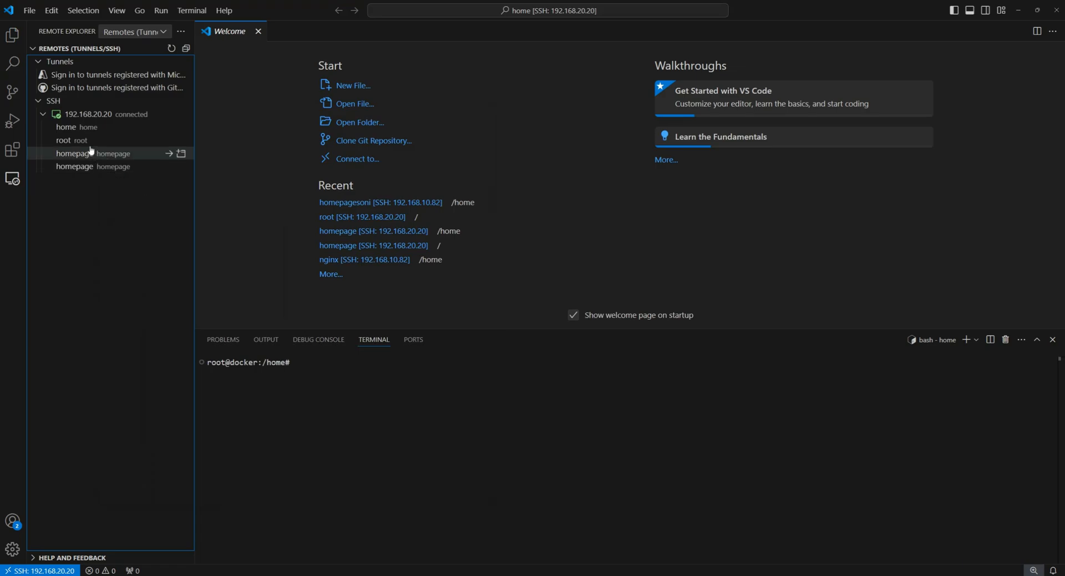
Step: Open the server's homepage folder and create a config folder and a .env file
left_click(180, 153)
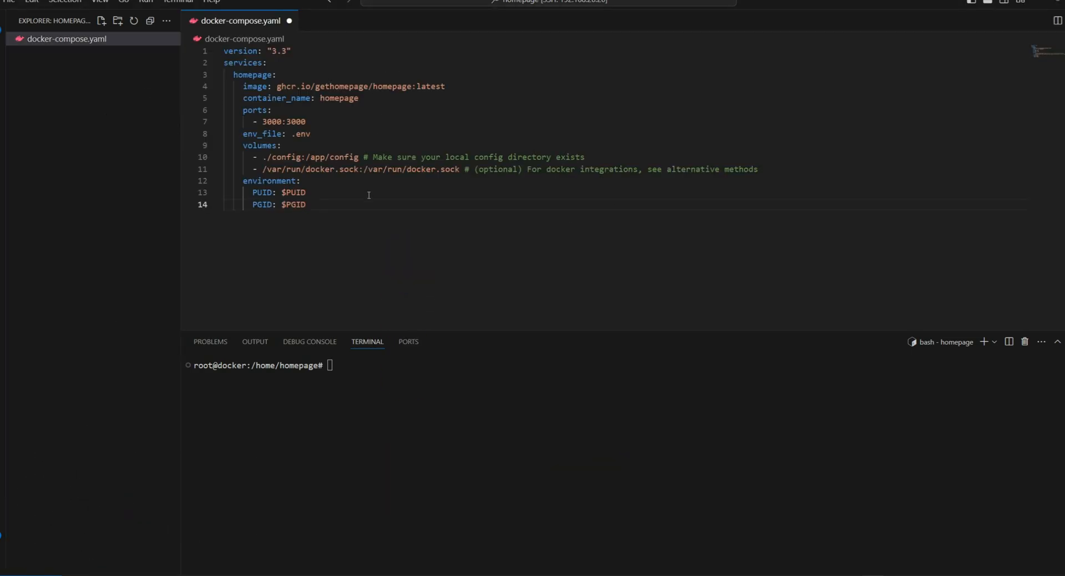
double_click(283, 157)
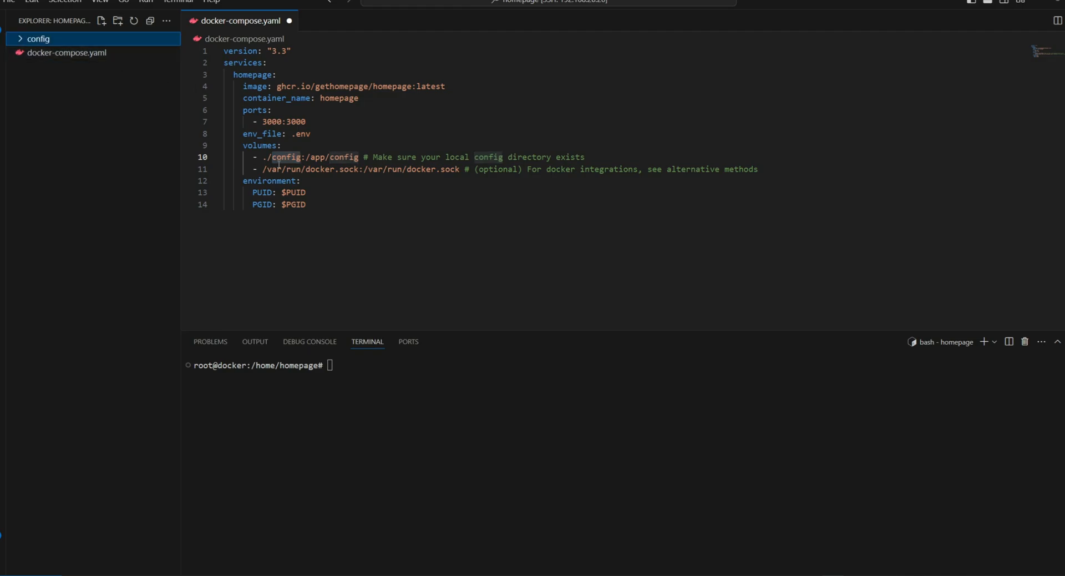
double_click(301, 133)
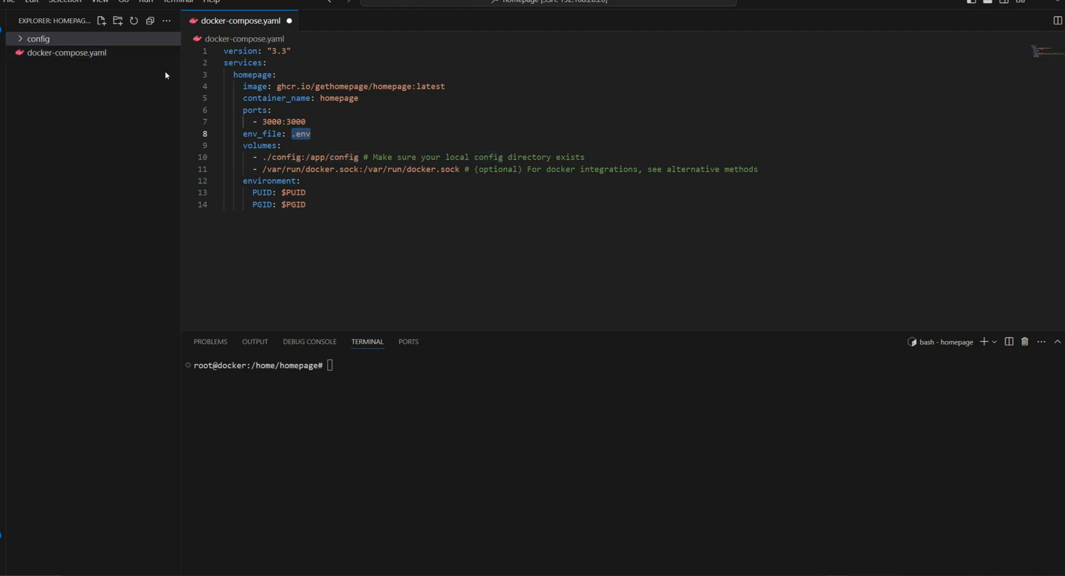
left_click(39, 38)
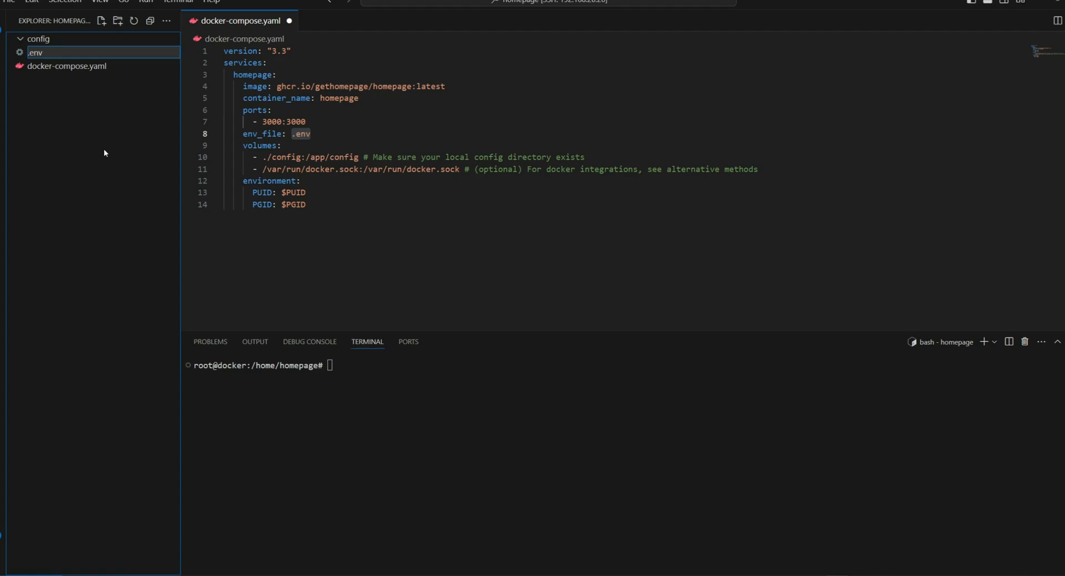
left_click(34, 52)
type("ls")
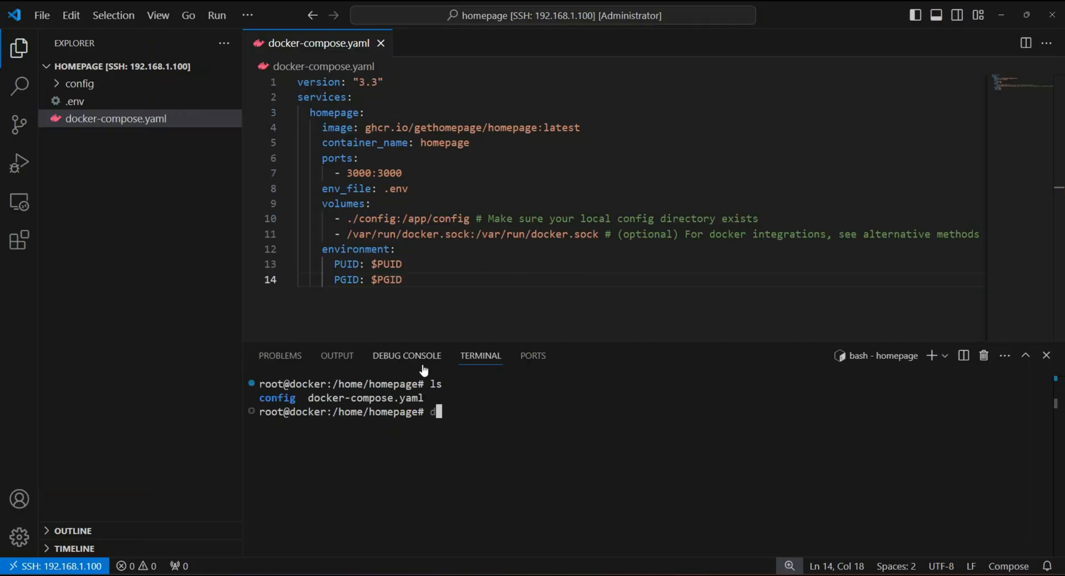
Step: Run docker-compose up, then browse the generated kubernetes.yaml, docker.yaml and bookmarks.yaml
type("ocker-compose up -d")
type("docker ps")
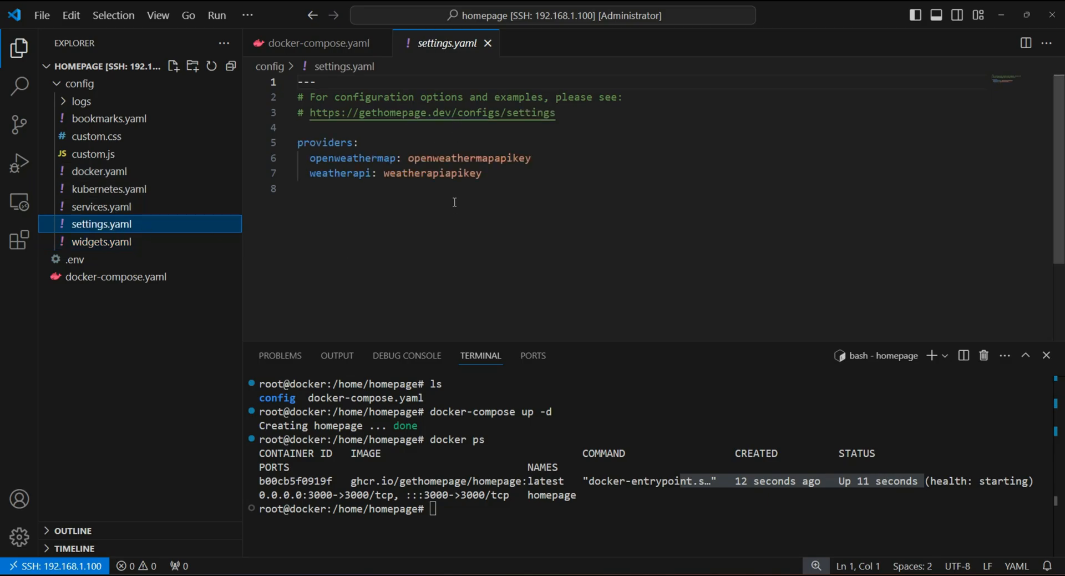
left_click(107, 189)
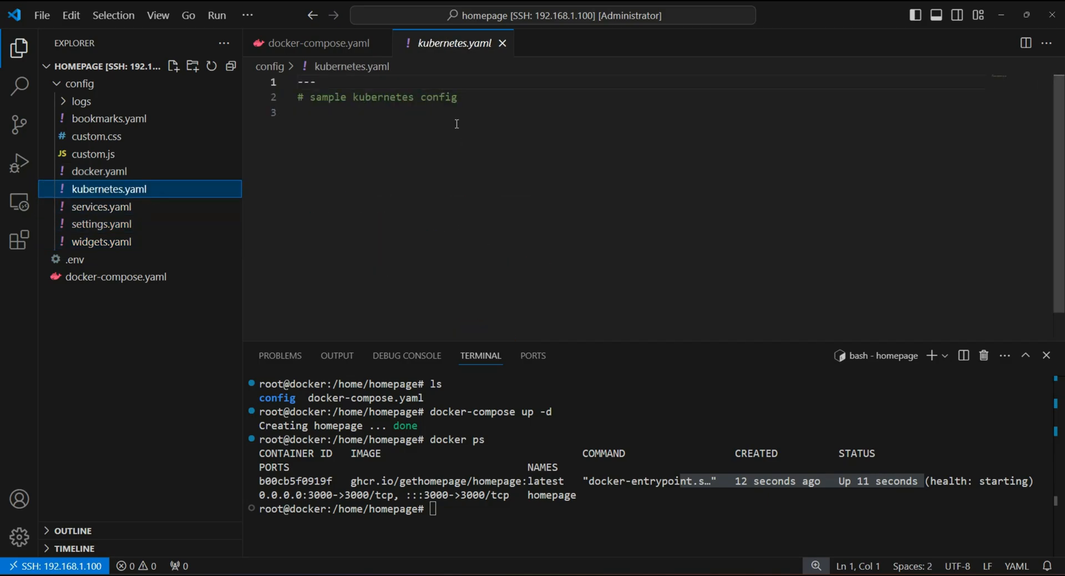
left_click(100, 171)
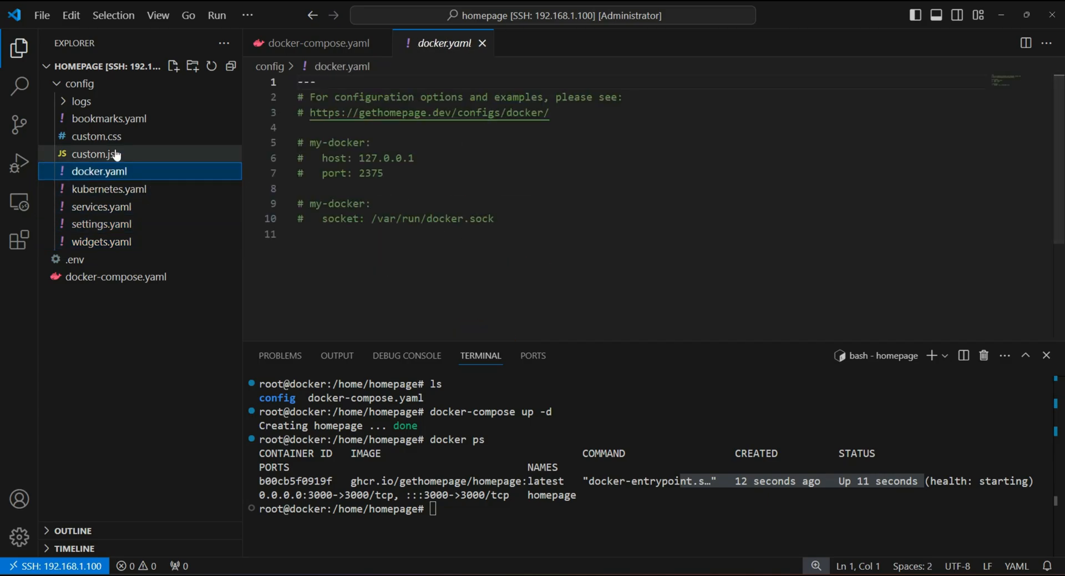
left_click(108, 118)
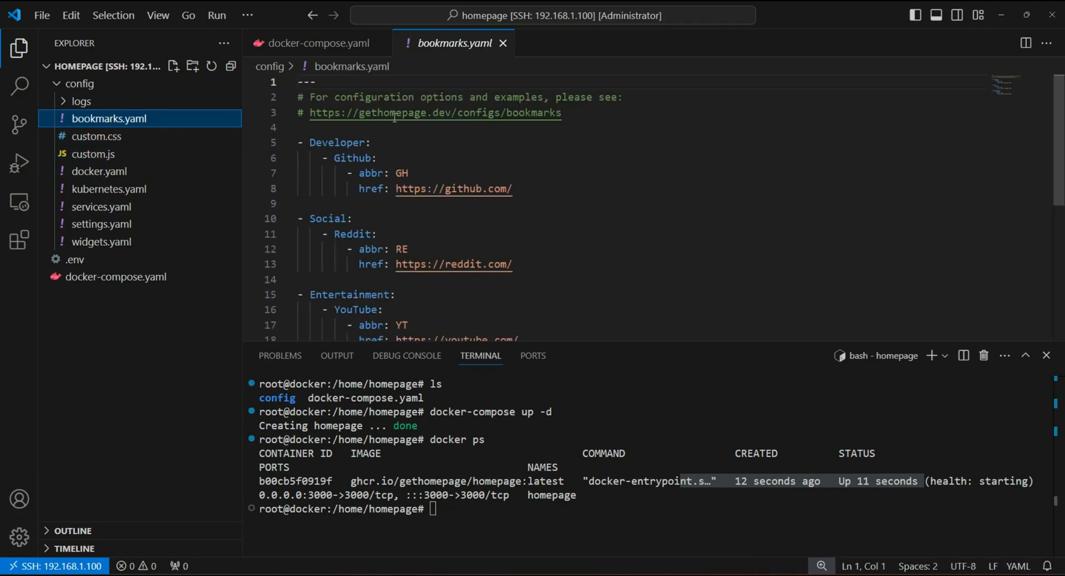
left_click(81, 100)
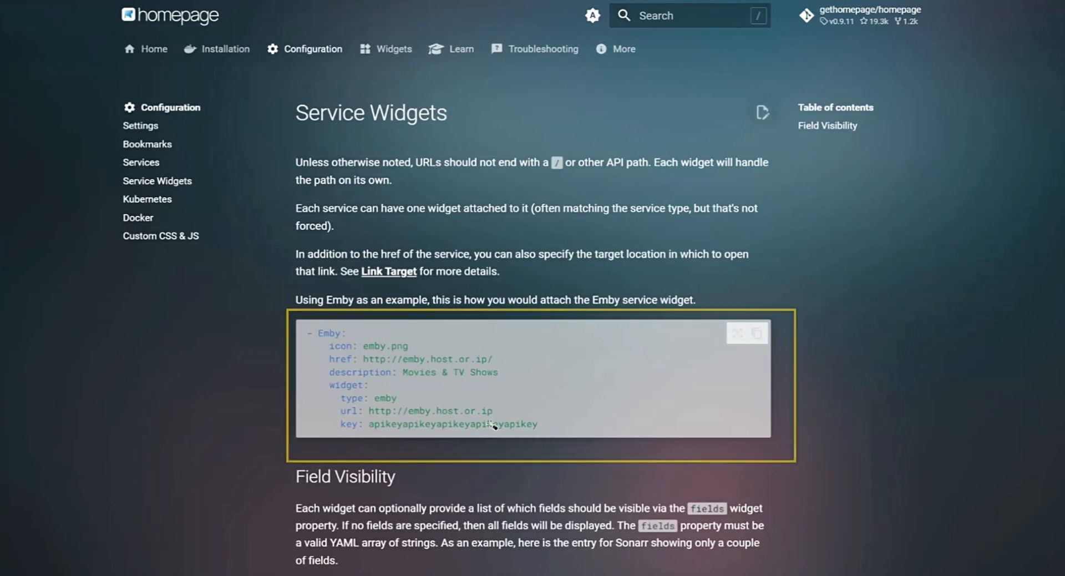
Step: Skim the Widgets docs, then scroll Settings docs to Background Image and Opacity & Filters
left_click(393, 49)
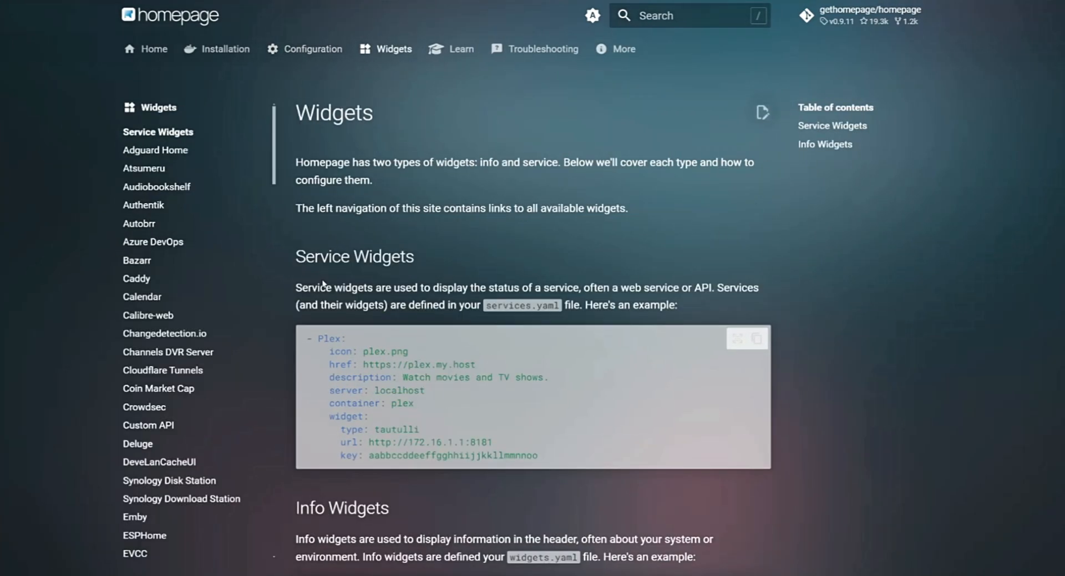
scroll("down", 3)
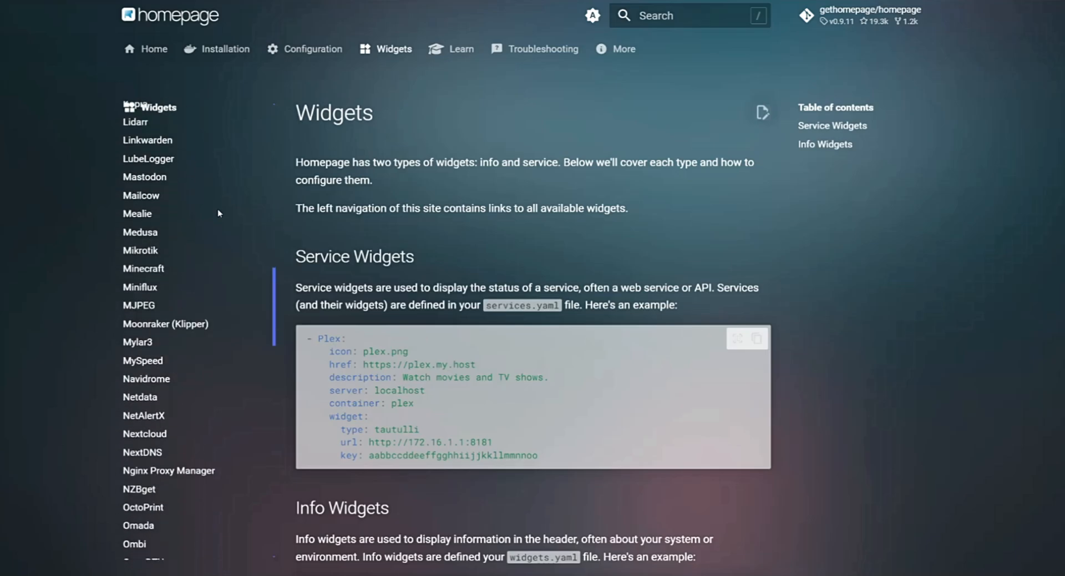
scroll("down", 3)
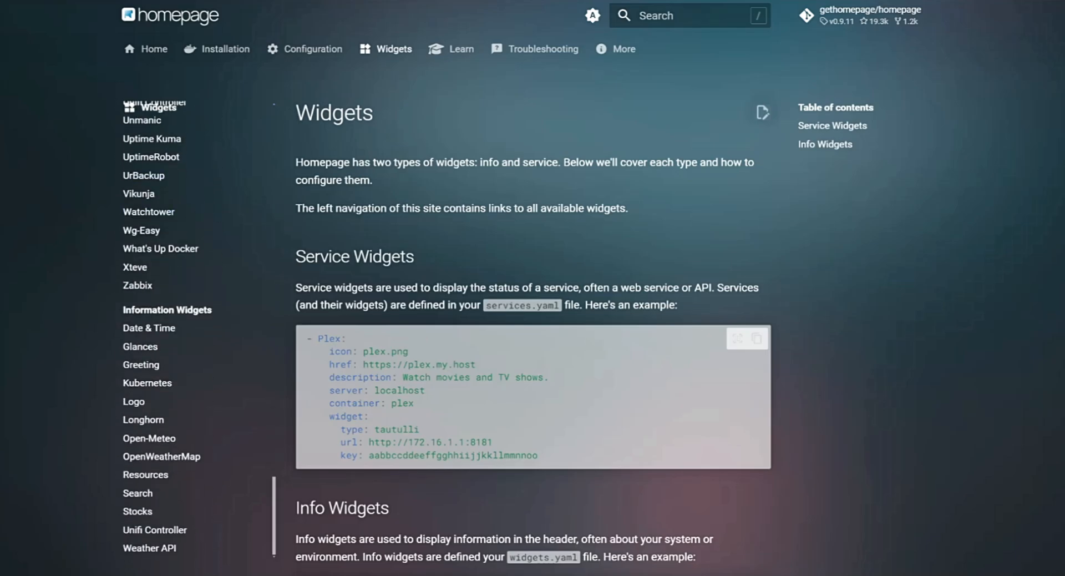
left_click(313, 49)
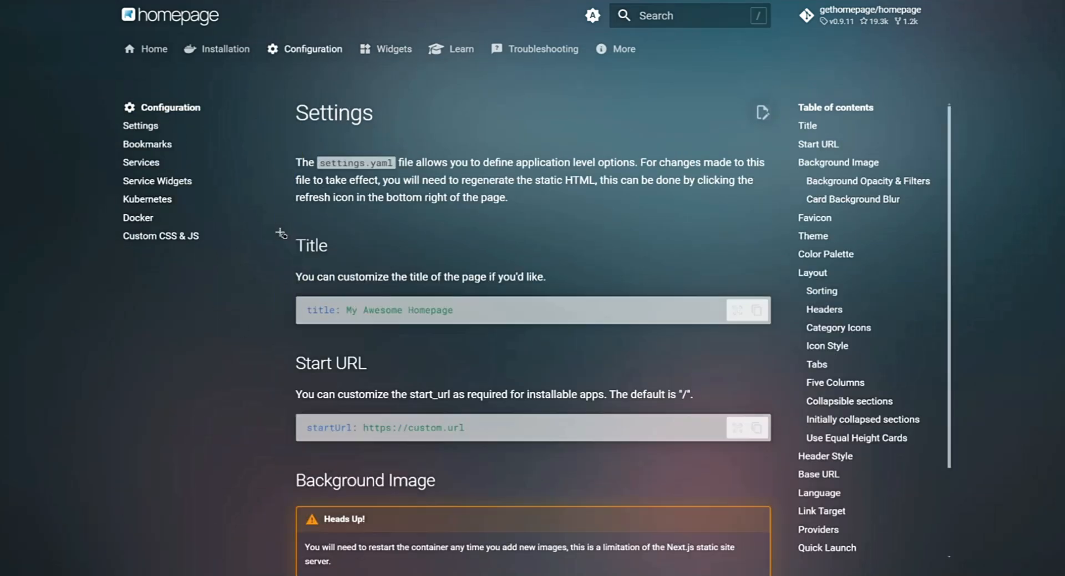
scroll("down", 3)
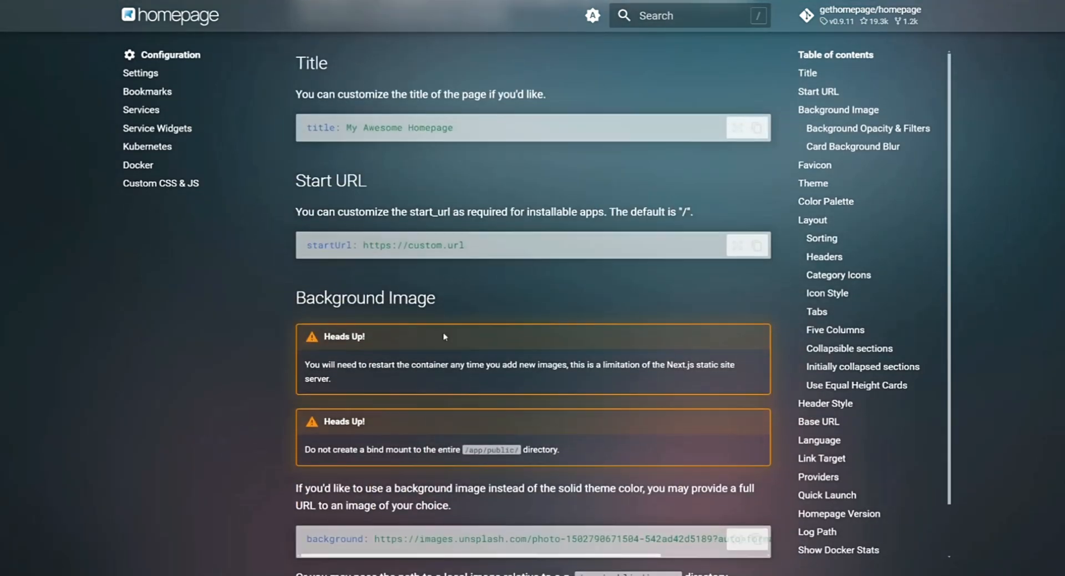
scroll("down", 3)
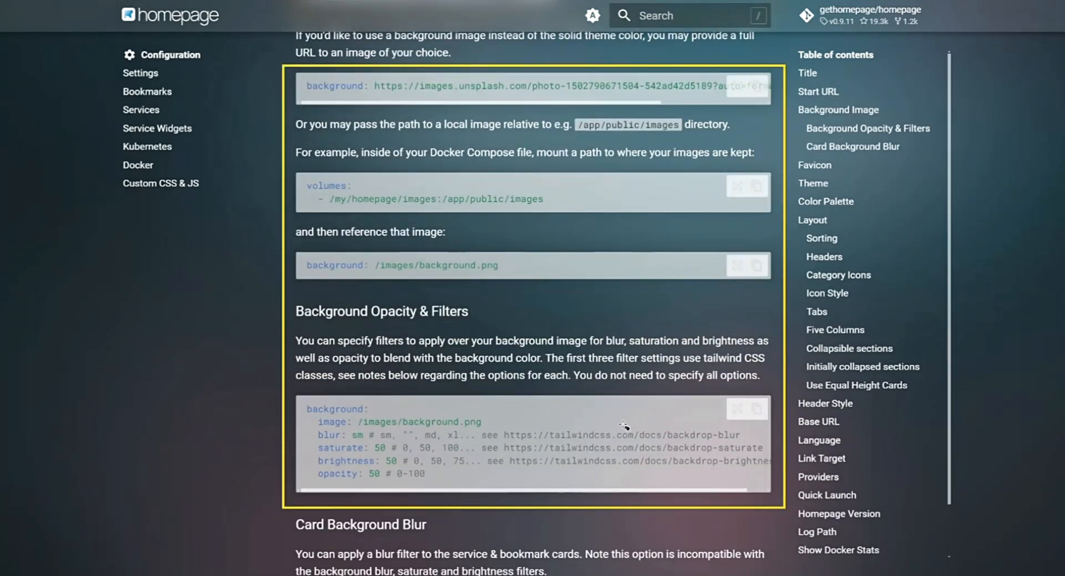
scroll("down", 3)
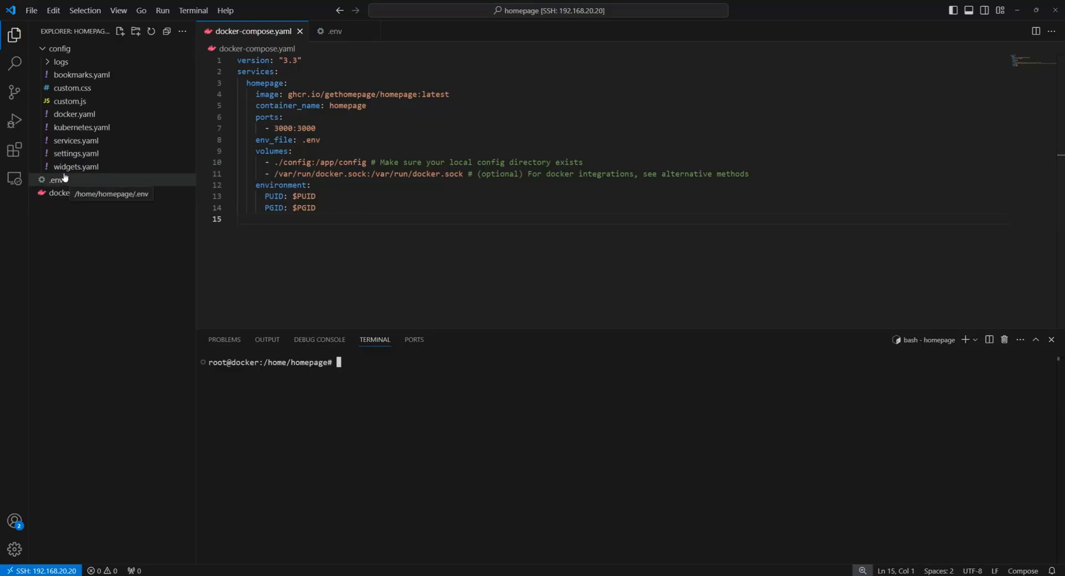
Step: In settings.yaml, title the page 'IG Homepage' and set the background to the pixabay shell image URL
left_click(76, 141)
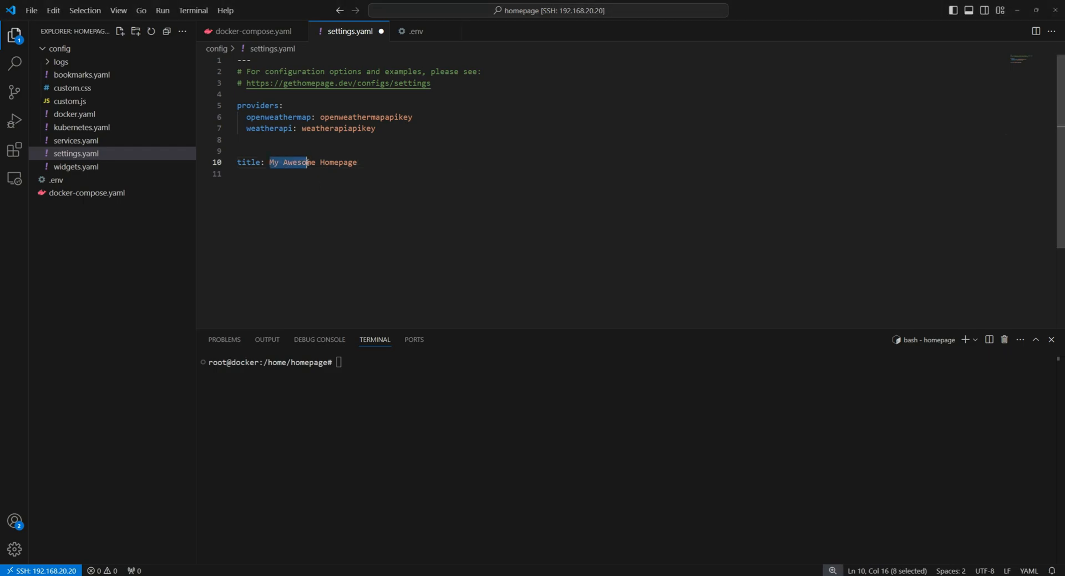
type("IG")
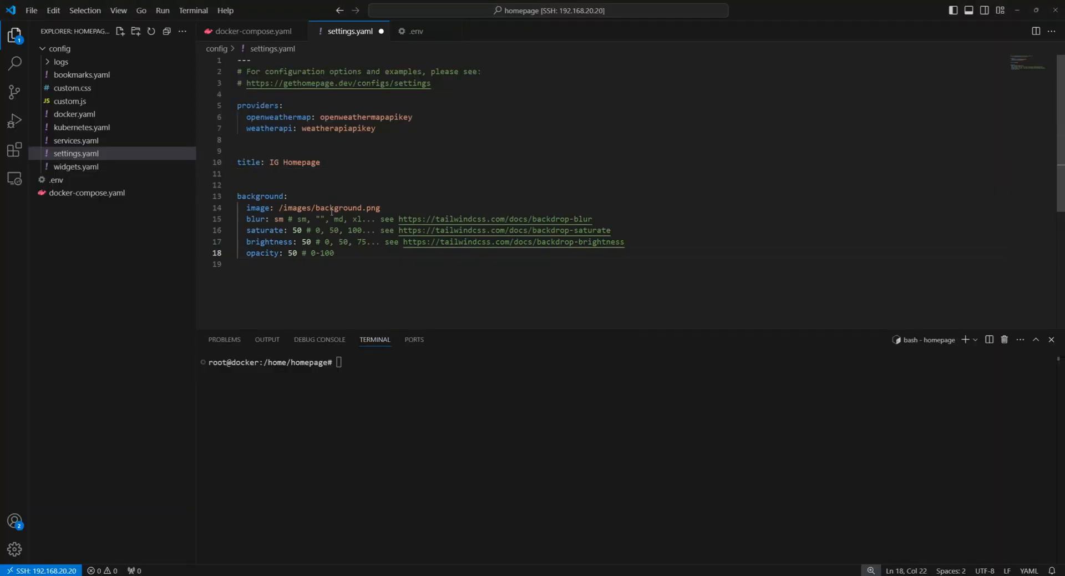
double_click(329, 208)
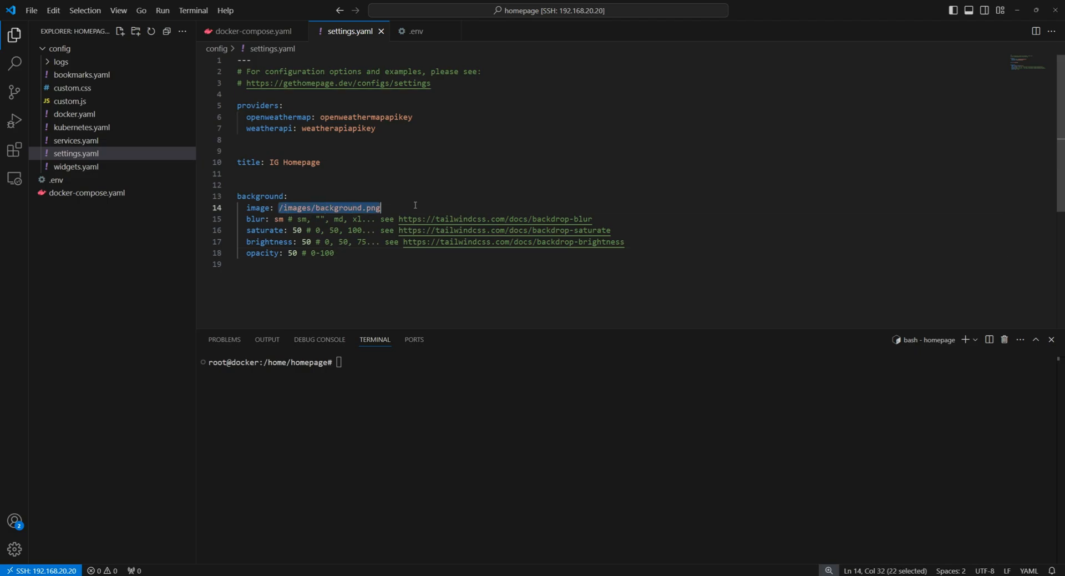
mouse_move(475, 279)
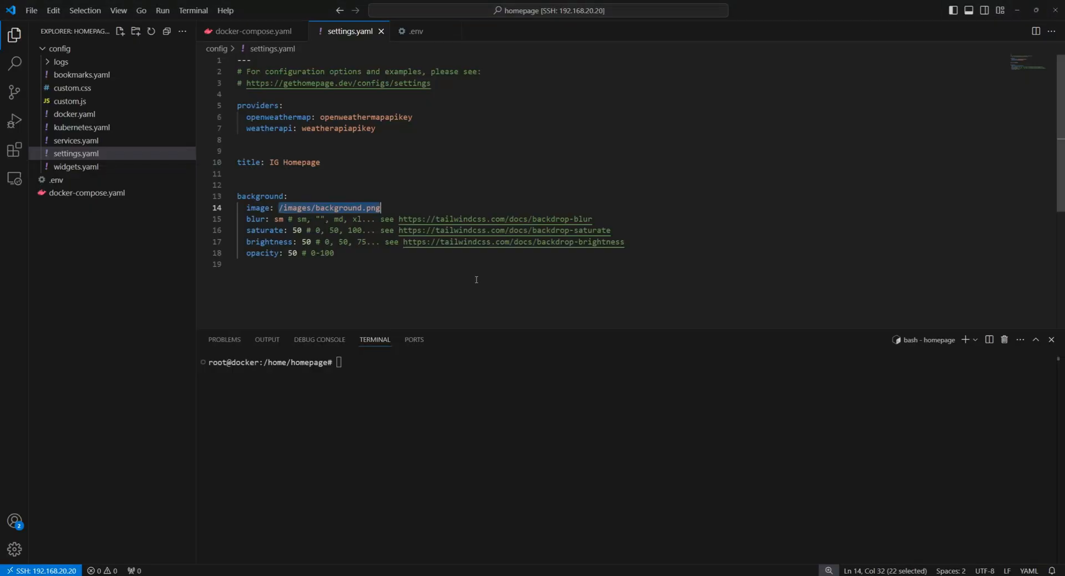
left_click(309, 208)
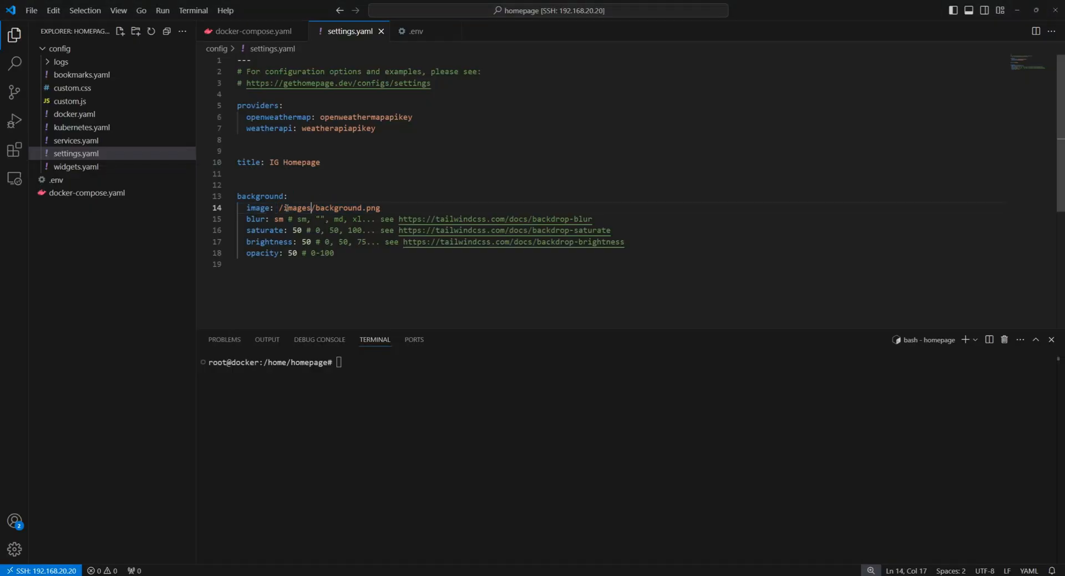
type("https://cdn.pixabay.com/photo/2021/06/17/08/23/shell-6343027_1280.jpg")
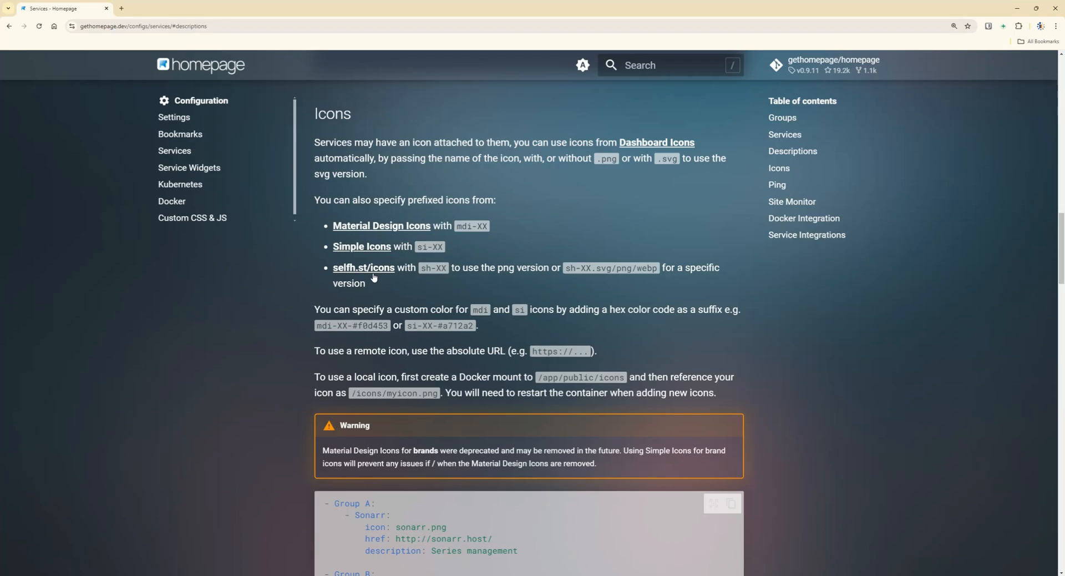
mouse_move(606, 222)
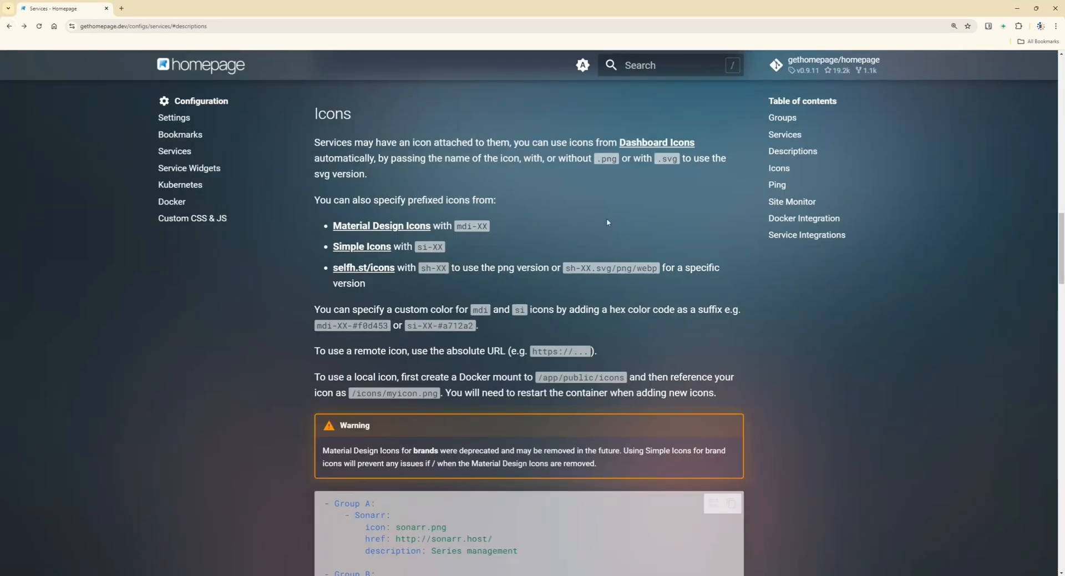
Step: Open the Services configuration docs at the Icons section
left_click(656, 143)
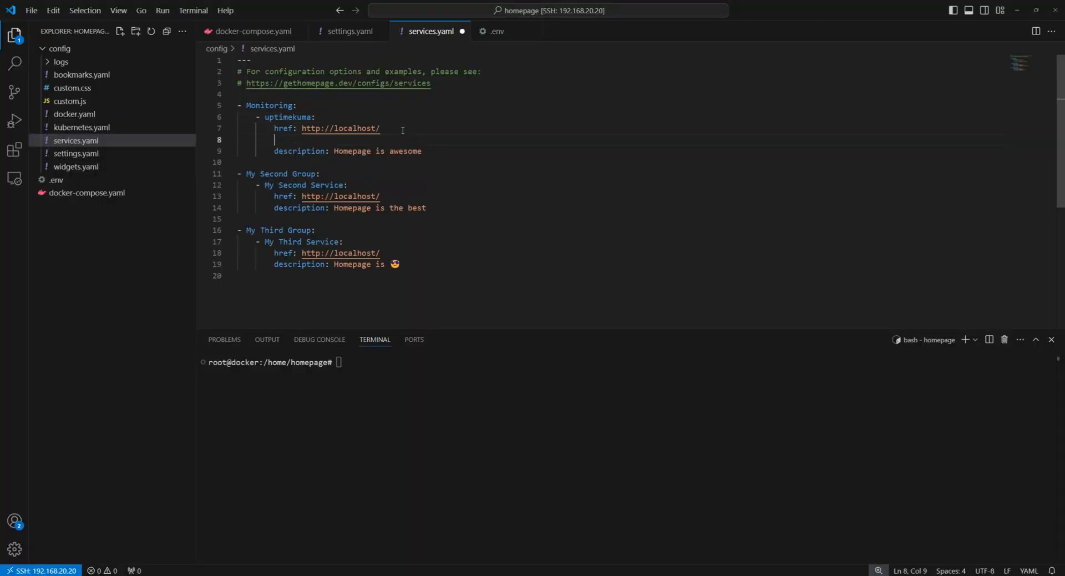
Step: Set uptimekuma's icon to uptime-kuma.png and its href to {{HOMEPAGE_VAR_UPTIMEKUMA_URL}}
key("Backspace")
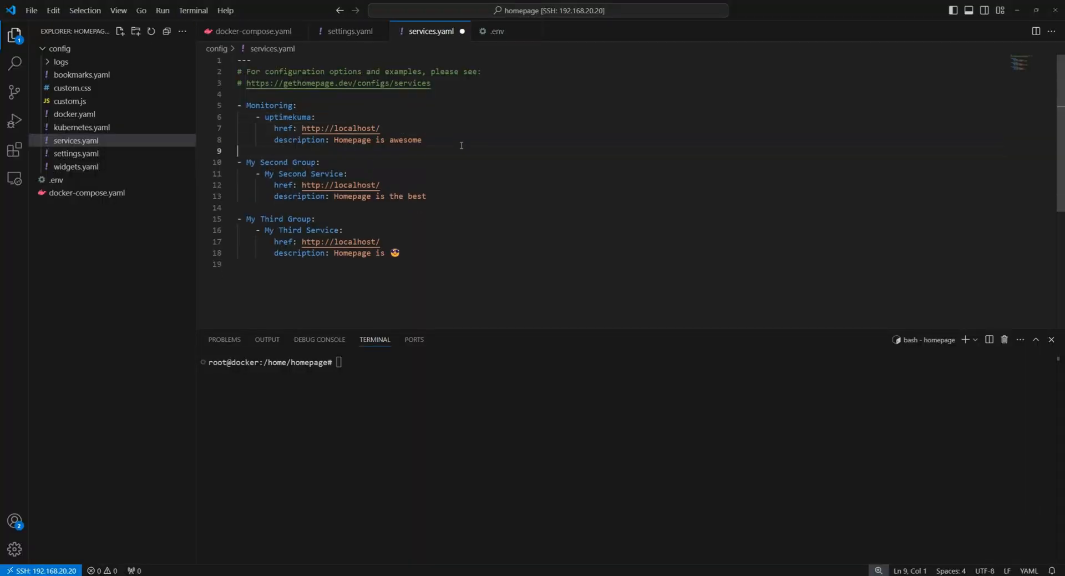
type("icon: uptime-kuma.png")
left_click(622, 128)
type("href: \"{{HOMEPAGE_VAR_")
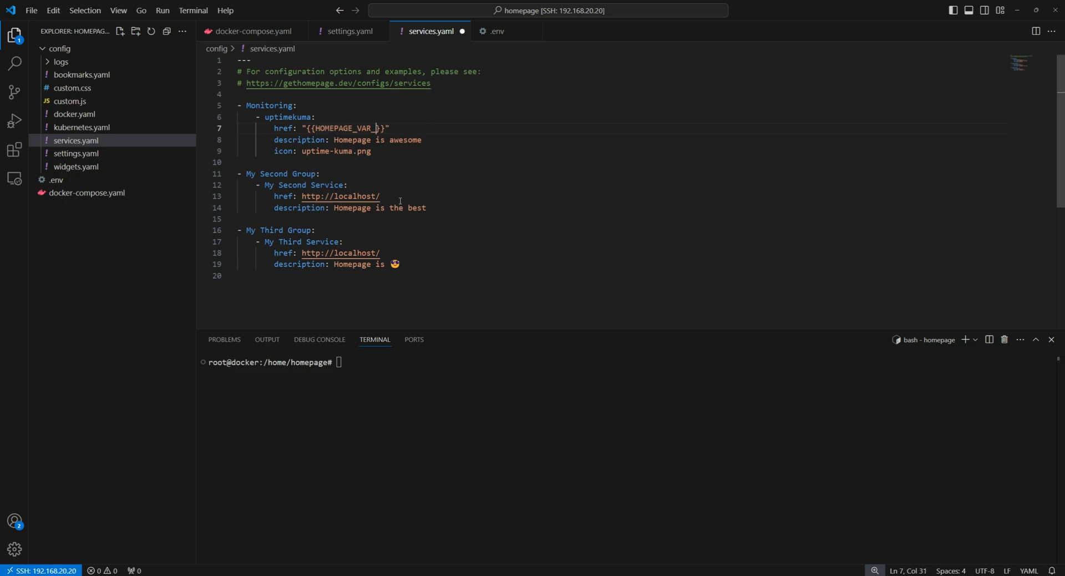
type("UPTIMEKUMA_URL")
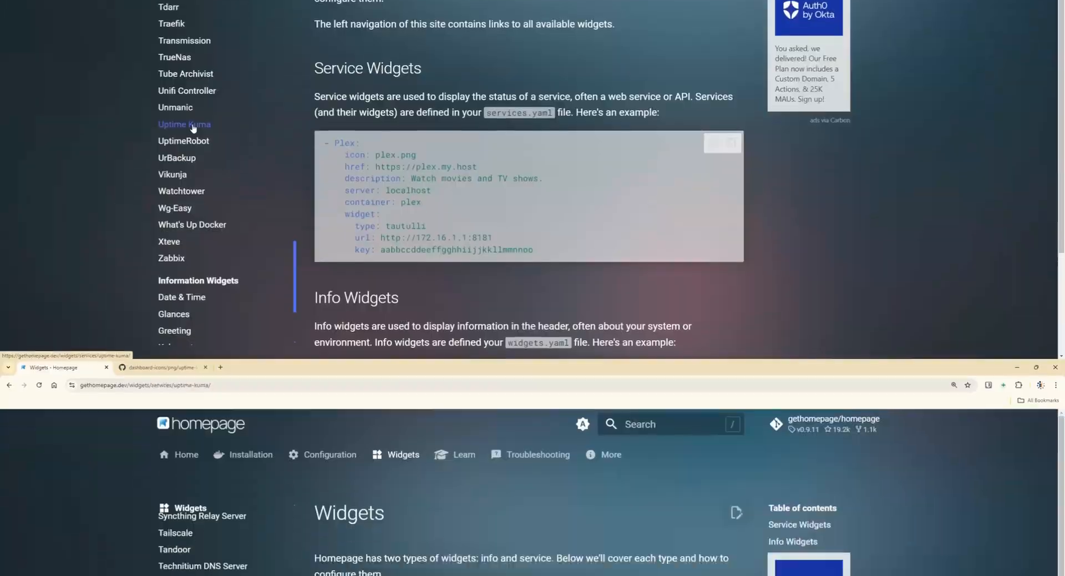
Step: Add the Uptime Kuma widget with HOMEPAGE_VAR url and slug, defining both in .env
left_click(184, 125)
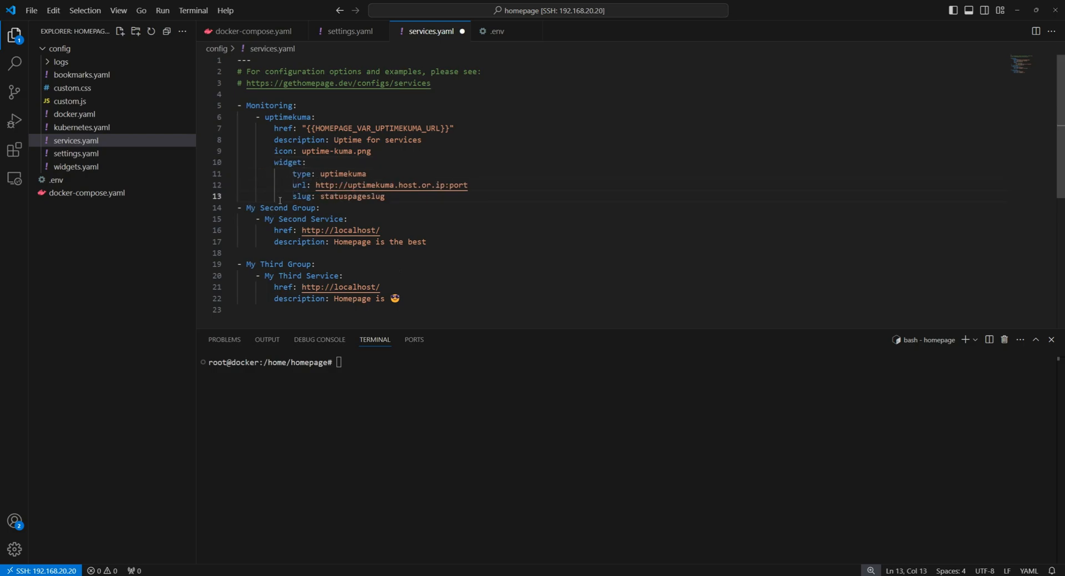
double_click(391, 184)
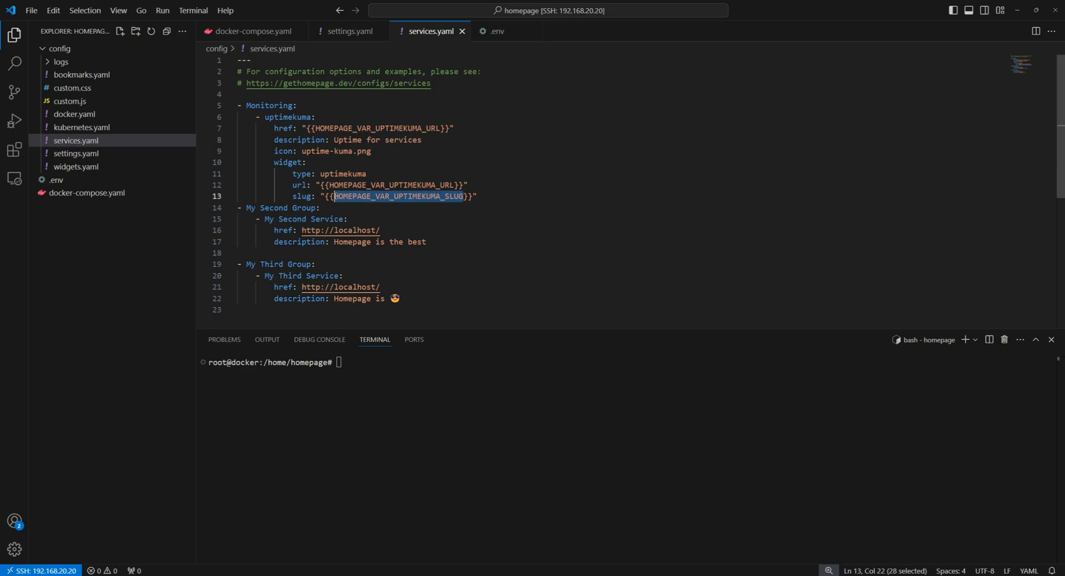
left_click(495, 31)
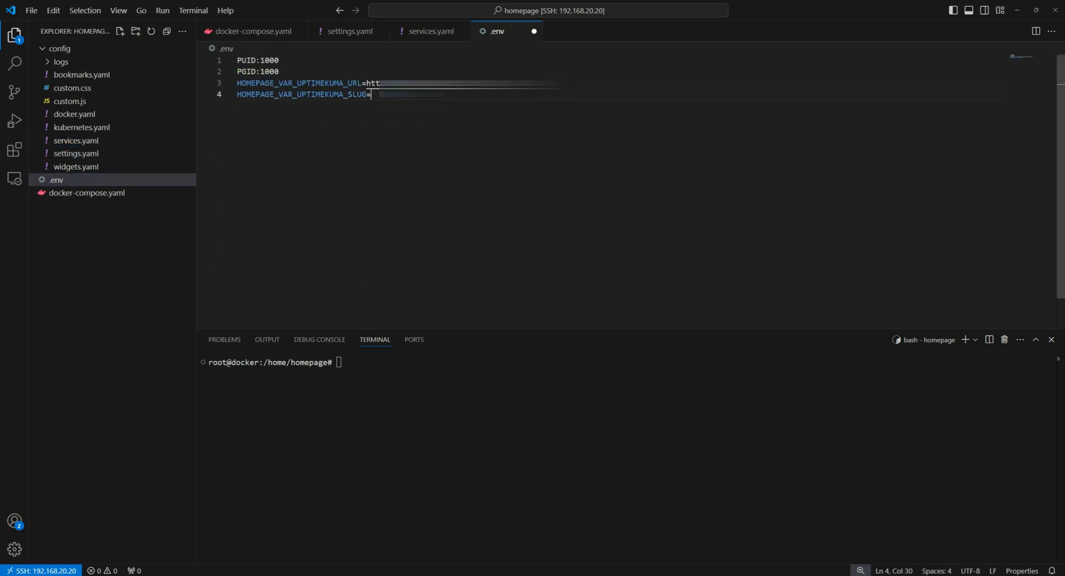
mouse_move(428, 139)
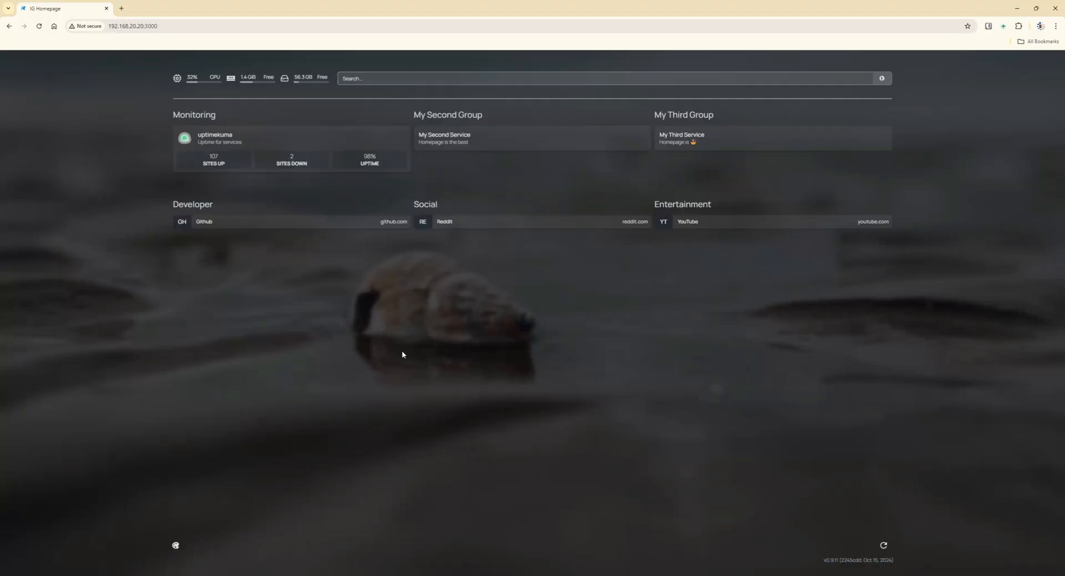
mouse_move(163, 439)
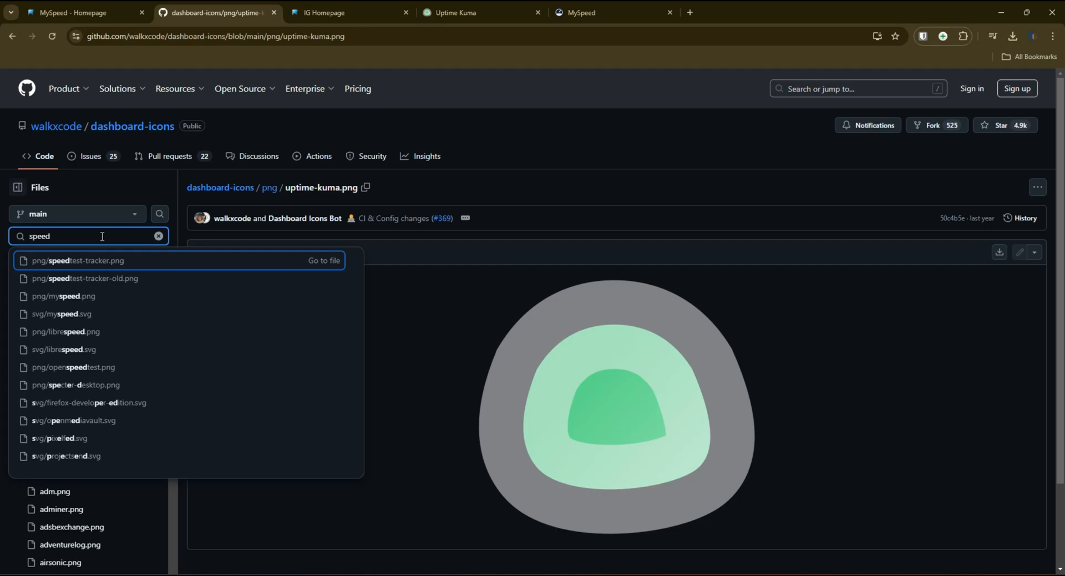
Step: Scroll through the full Homepage dashboard showing SpeedTest, networking, storage and media widgets
left_click(73, 367)
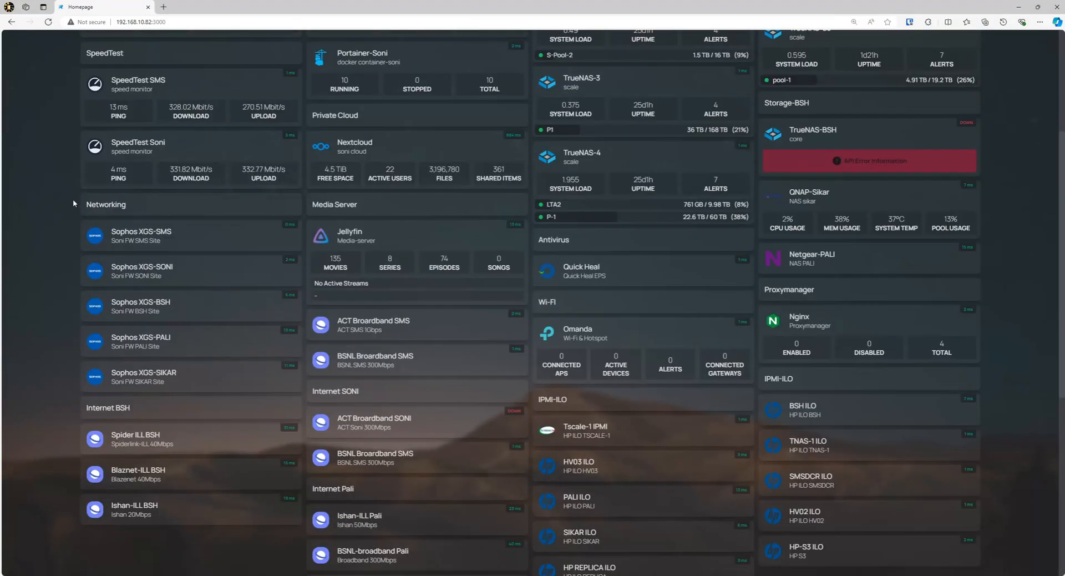
scroll("up", 3)
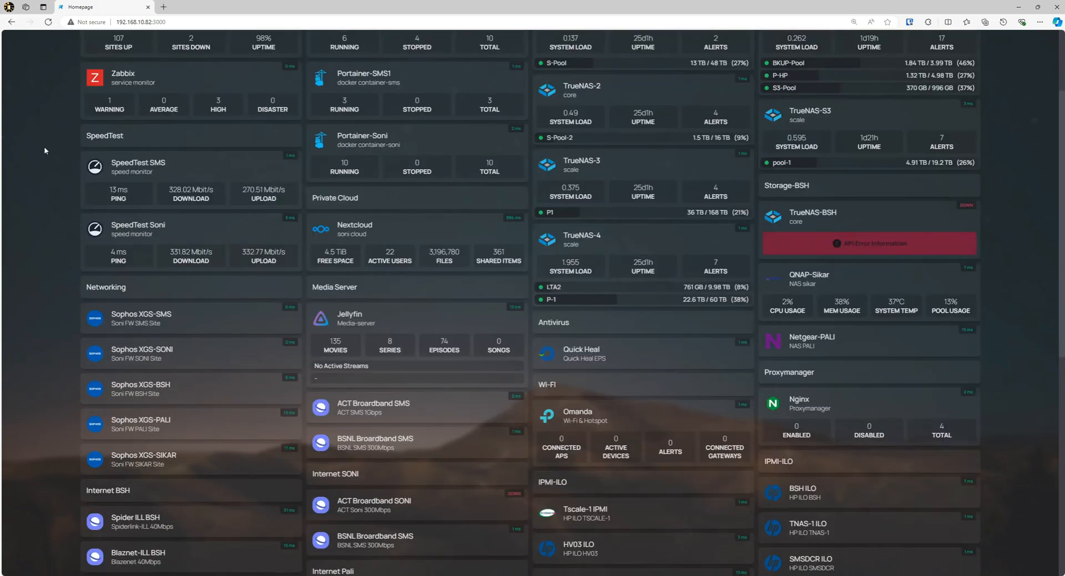